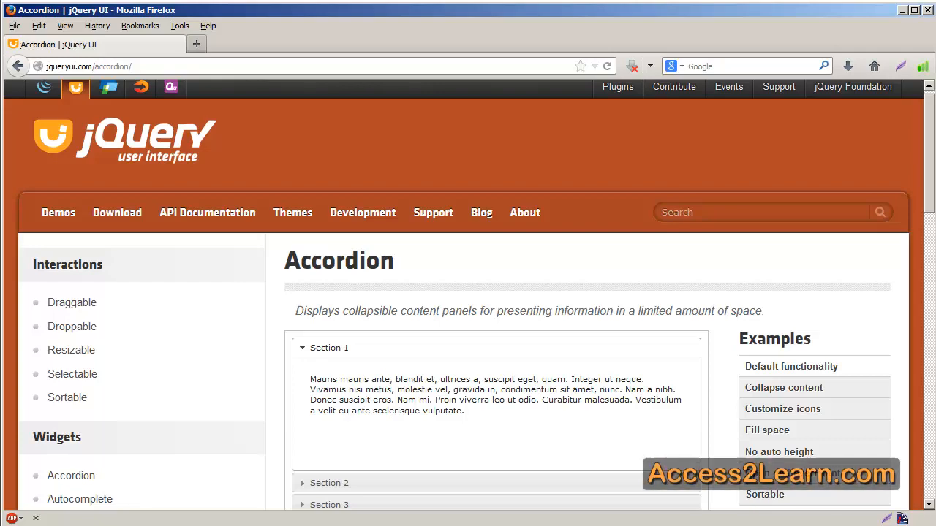
Step: Scroll the Accordion page down to the footer's Quick Access CDN links
scroll("down", 3)
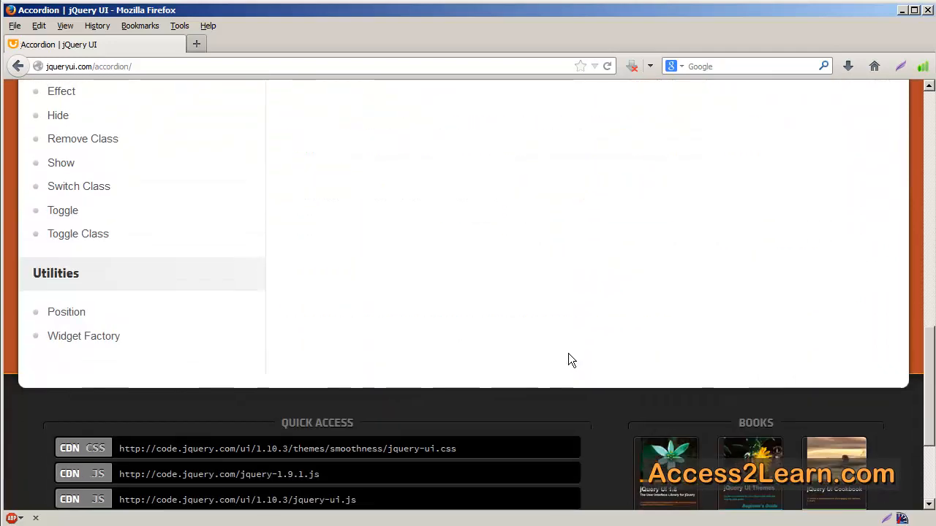
scroll("down", 3)
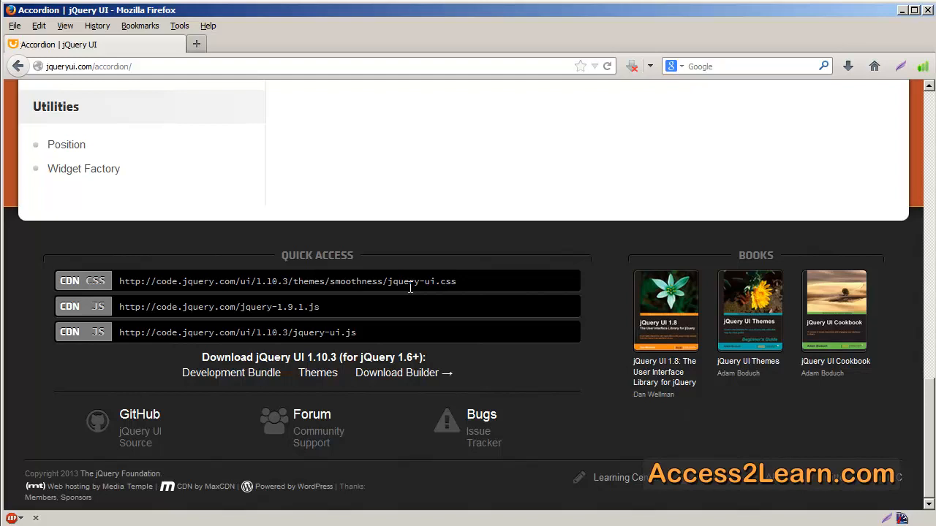
Step: Copy the jquery-ui.css CDN address and switch back to javascript-samples.html in Notepad++
double_click(285, 280)
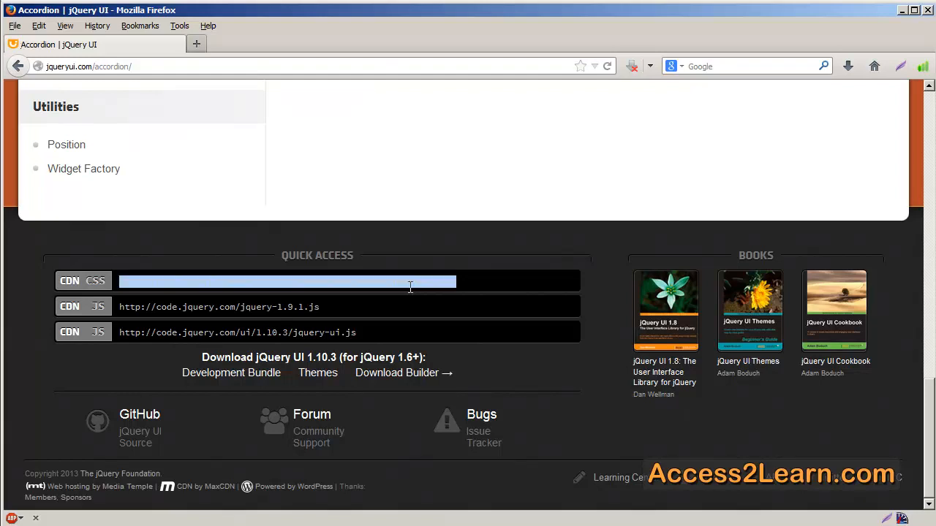
mouse_move(434, 478)
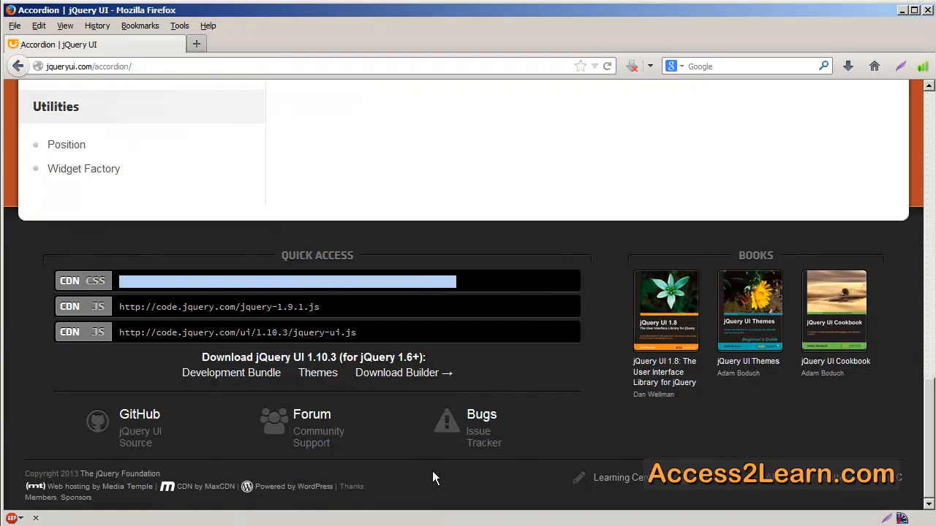
key("Ctrl+c")
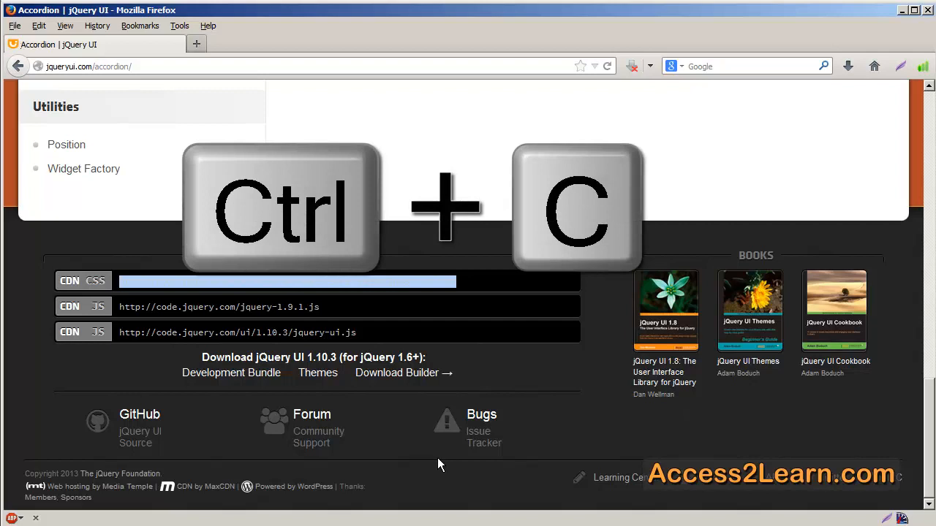
key("ctrl+c")
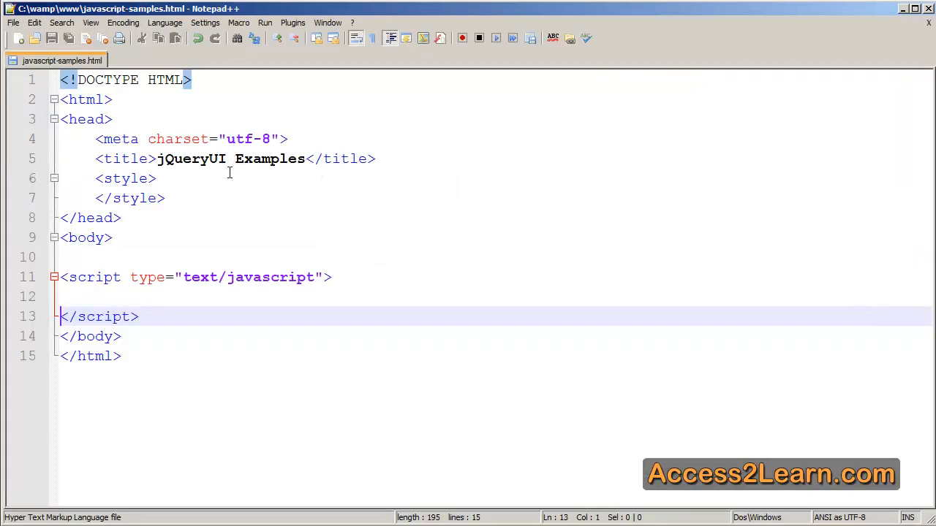
Step: Add a head <link> to the jQuery UI 1.10.3 smoothness CSS and an empty-src script tag
type("<link href=\"http://code.jquery.com/ui/1.10.3/themes/smoothness/jquery-ui.css\"")
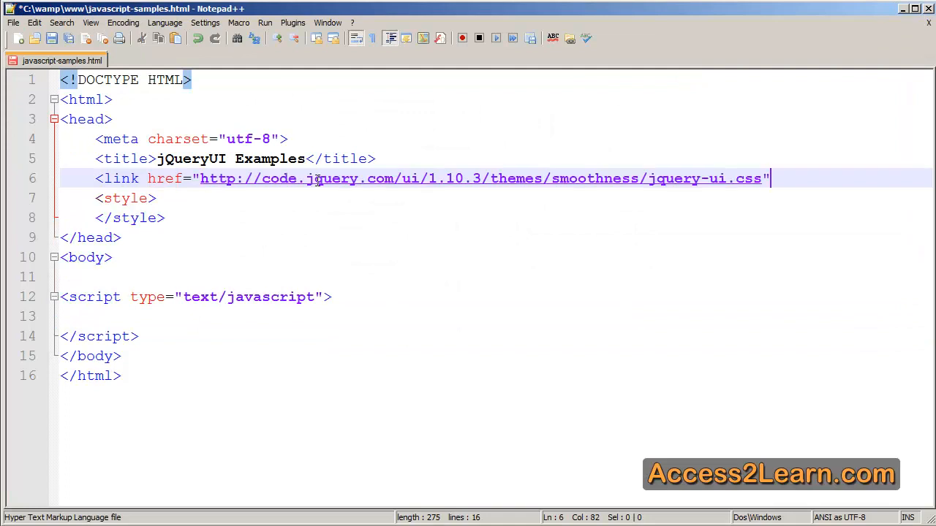
type("rel=\"stylesheet\" />")
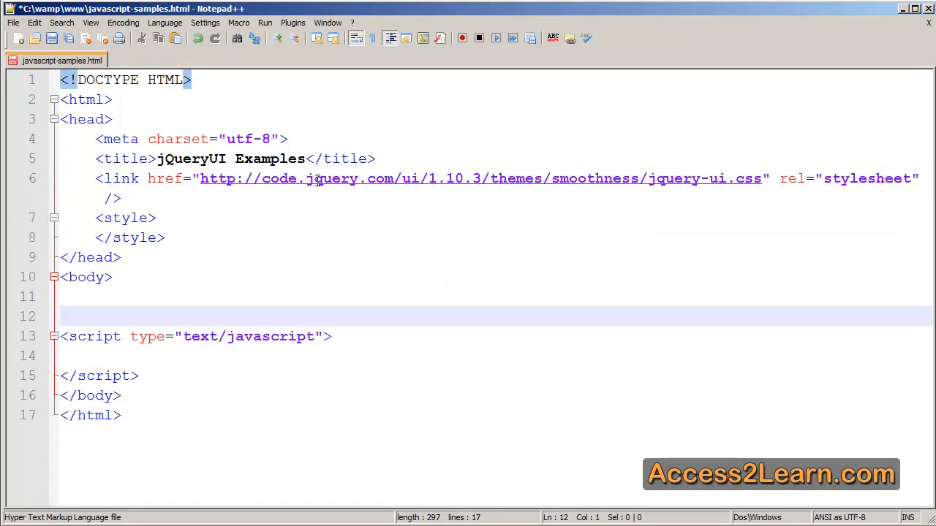
type("<script src=\"\" type=\"text/javascript\"></script>")
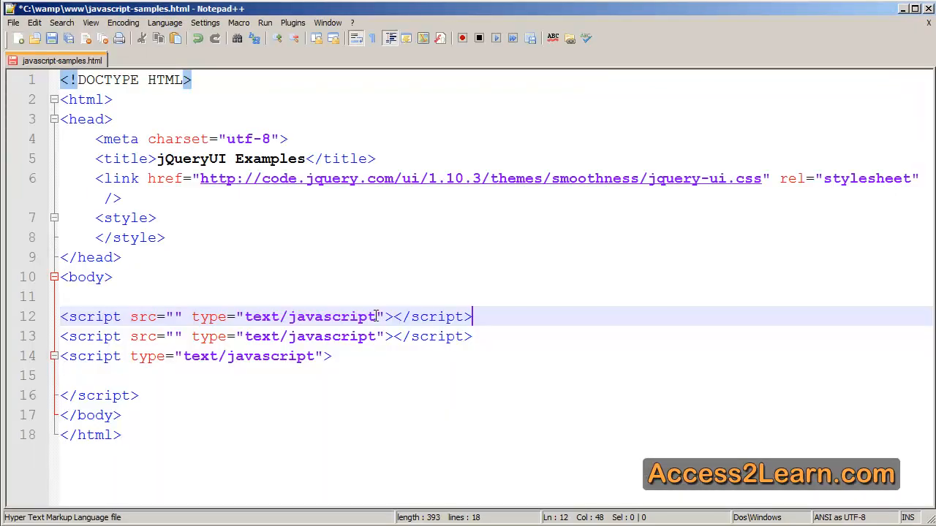
Step: Paste the jQuery 1.9.1 CDN address into the first script's src and return to Firefox
key("ctrl+v")
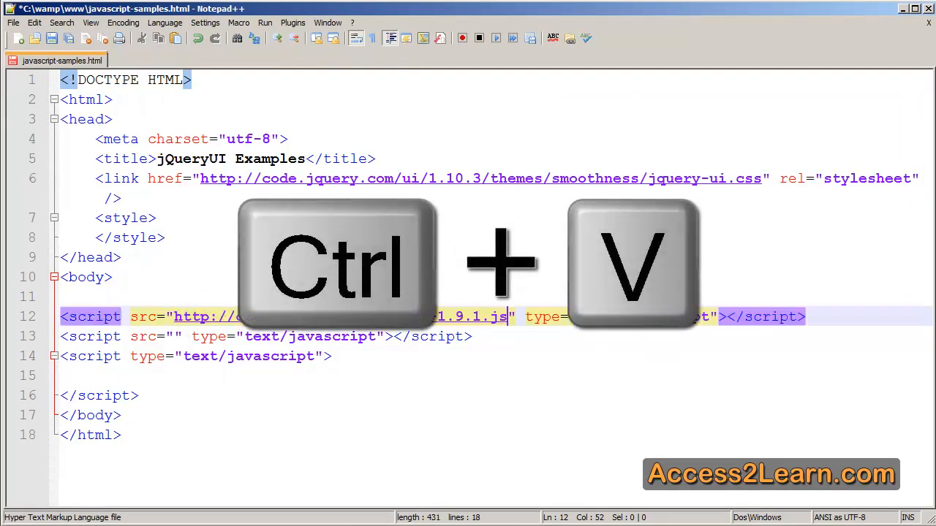
key("ctrl+v")
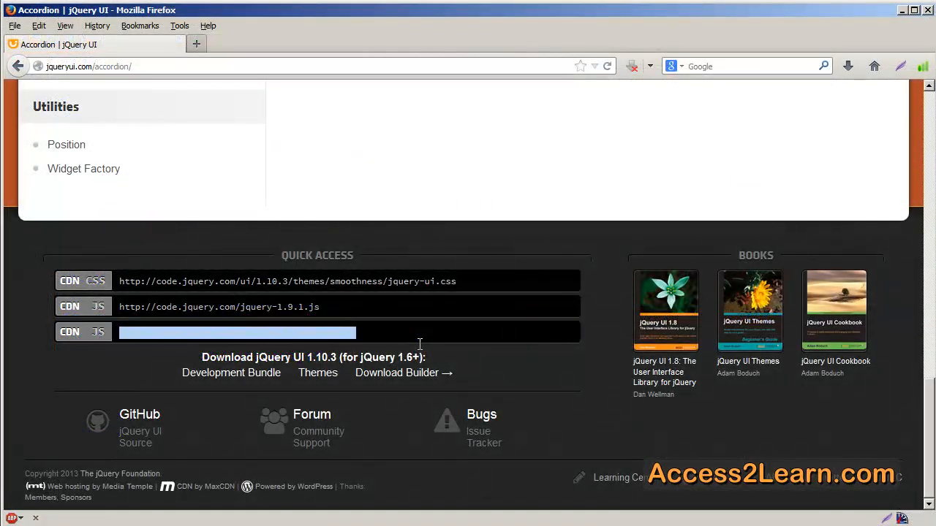
Step: Copy the jquery-ui.js CDN address and switch back to the HTML file in Notepad++
key("ctrl+c")
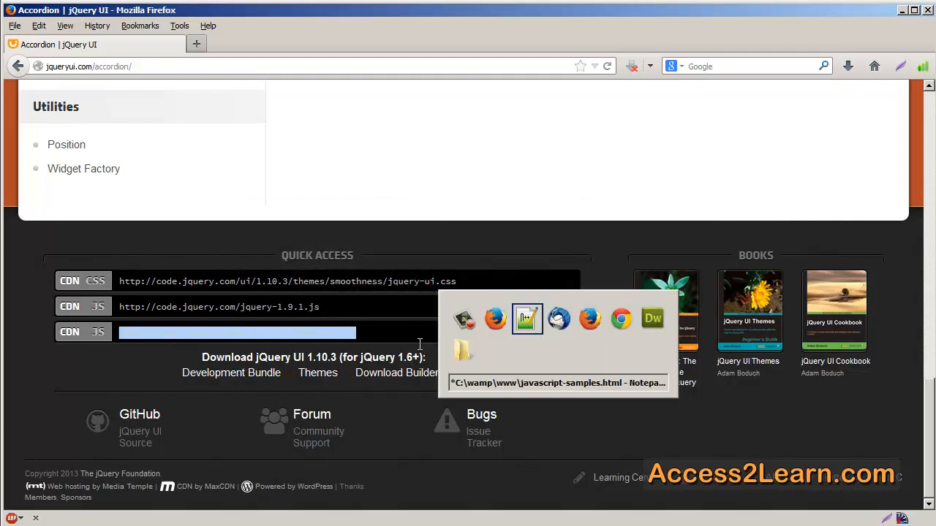
key("ctrl+v")
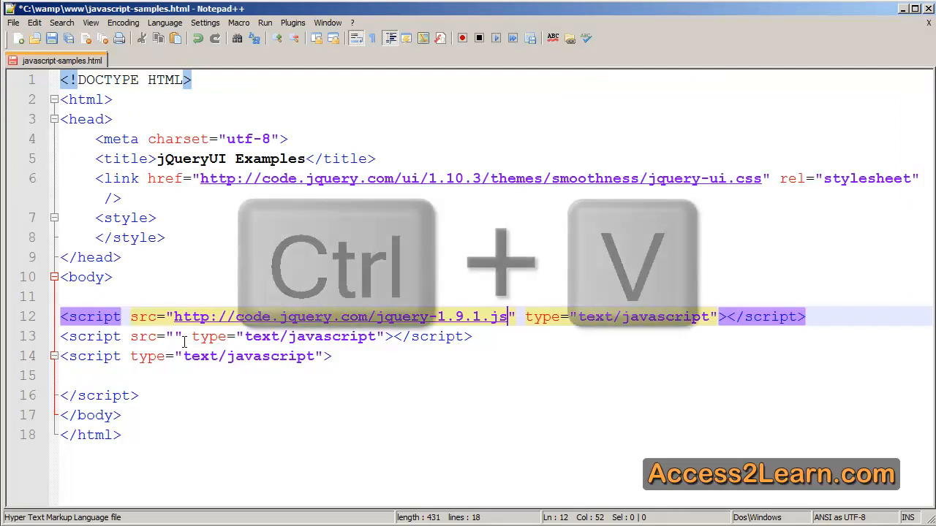
Step: Paste the jQuery UI 1.10.3 script address into the second script's src and save the file
key("ctrl+v")
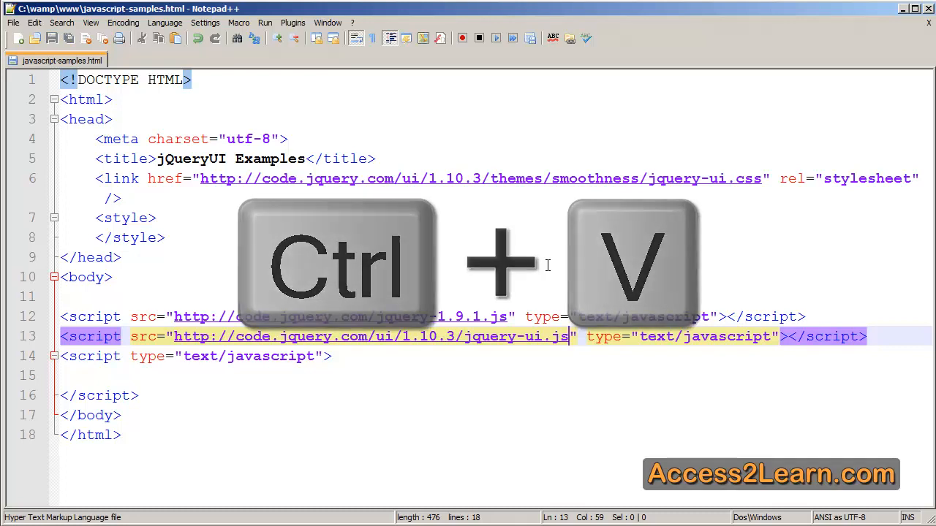
key("ctrl+v")
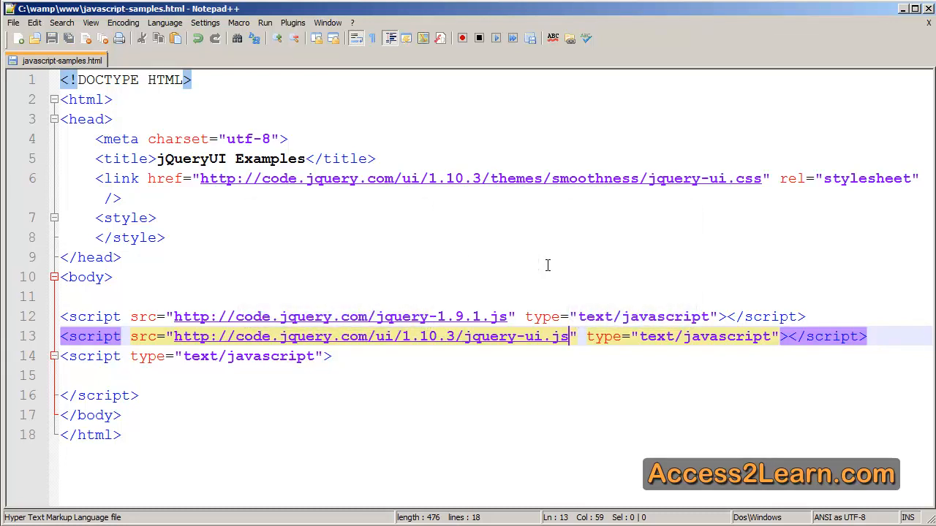